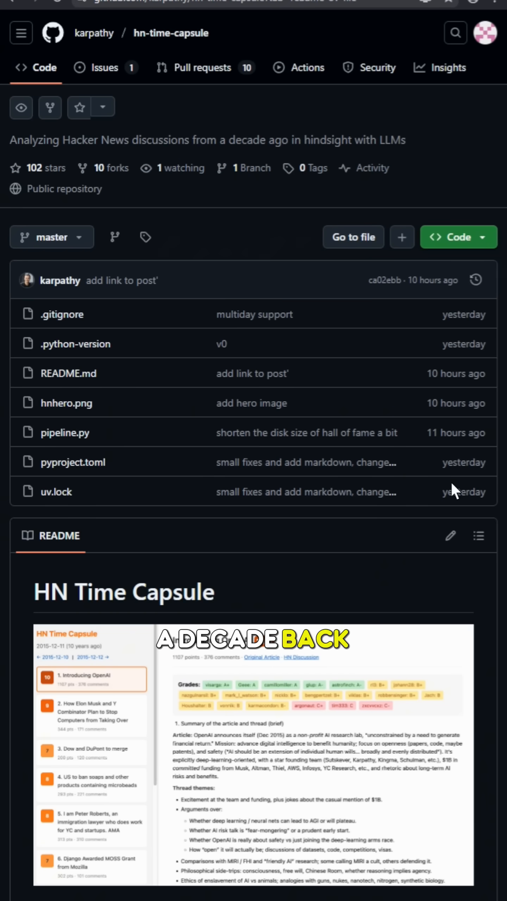
- Scroll the report and select the 2015-12-27 Open-Source Watch article showing its 6/10 score and commenter grades
{"action": "scroll", "scroll_direction": "down", "scroll_amount": 3}
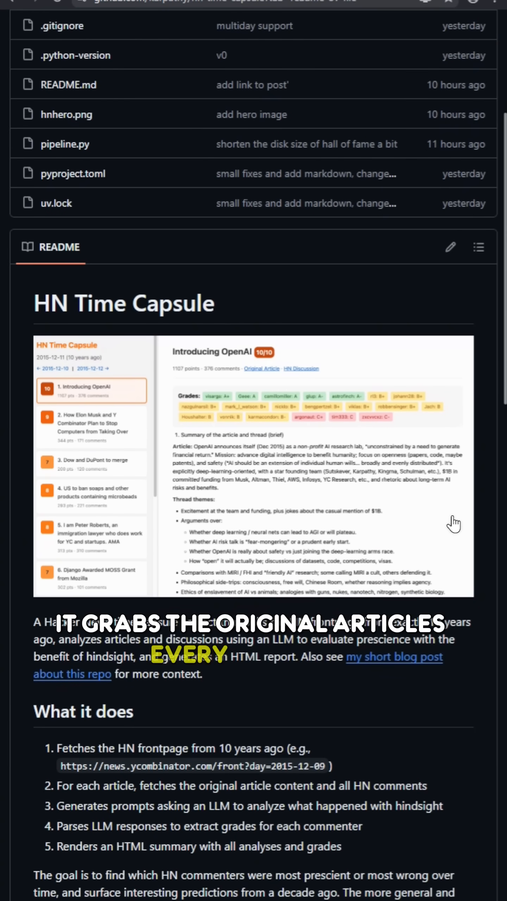
{"action": "scroll", "scroll_direction": "down", "scroll_amount": 3}
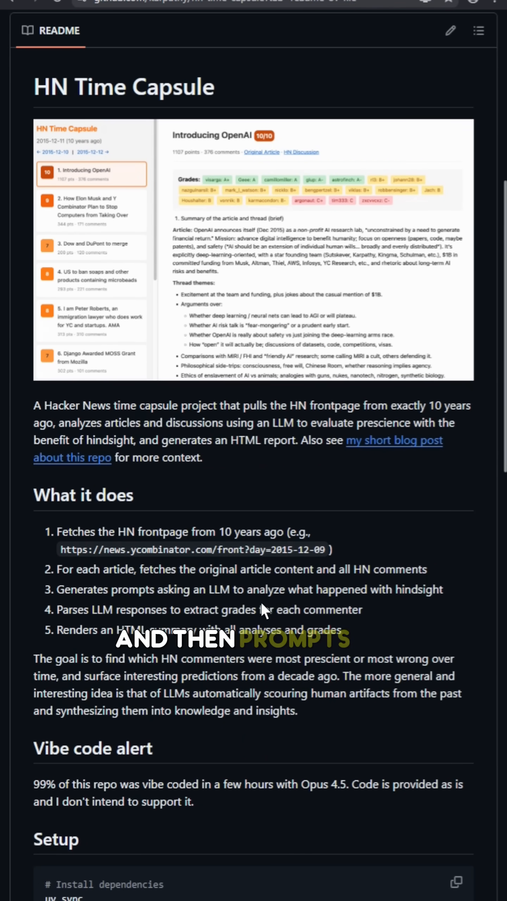
{"action": "scroll", "scroll_direction": "down", "scroll_amount": 3}
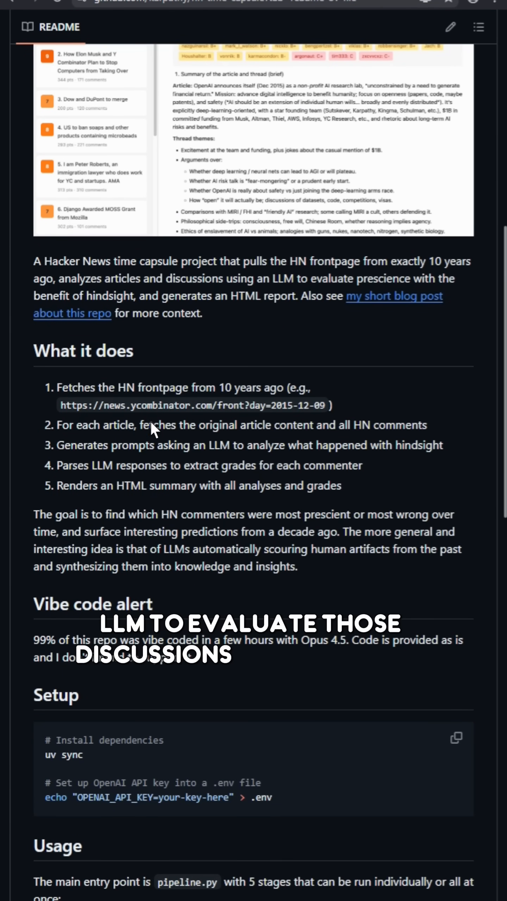
{"action": "scroll", "scroll_direction": "down", "scroll_amount": 3}
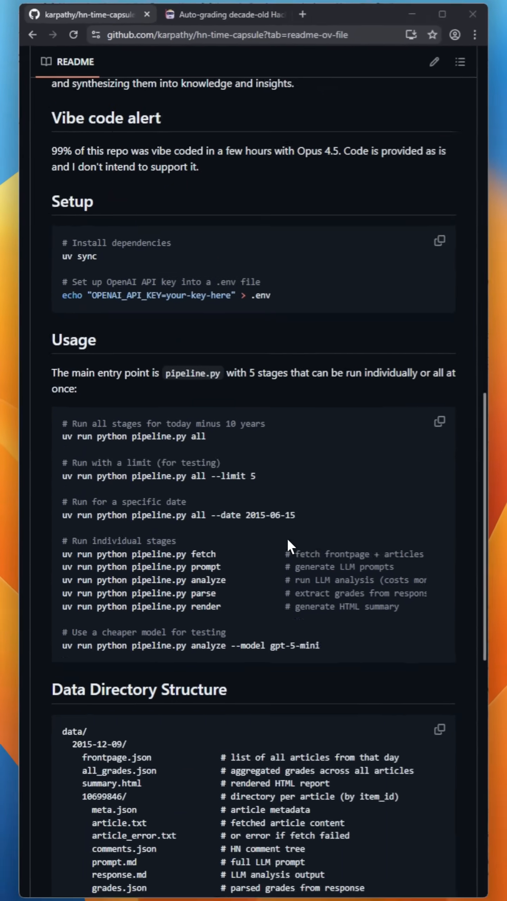
{"action": "scroll", "scroll_direction": "down", "scroll_amount": 3}
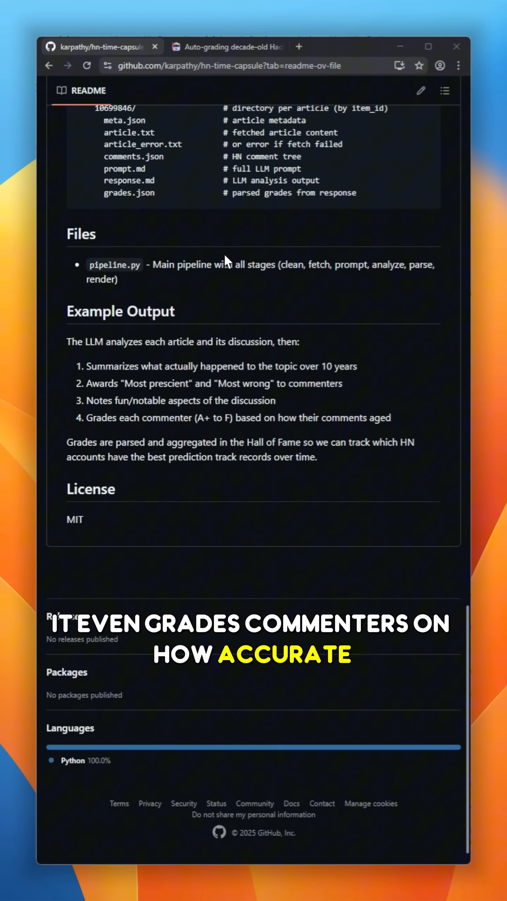
{"action": "left_click", "coordinate": [227, 46]}
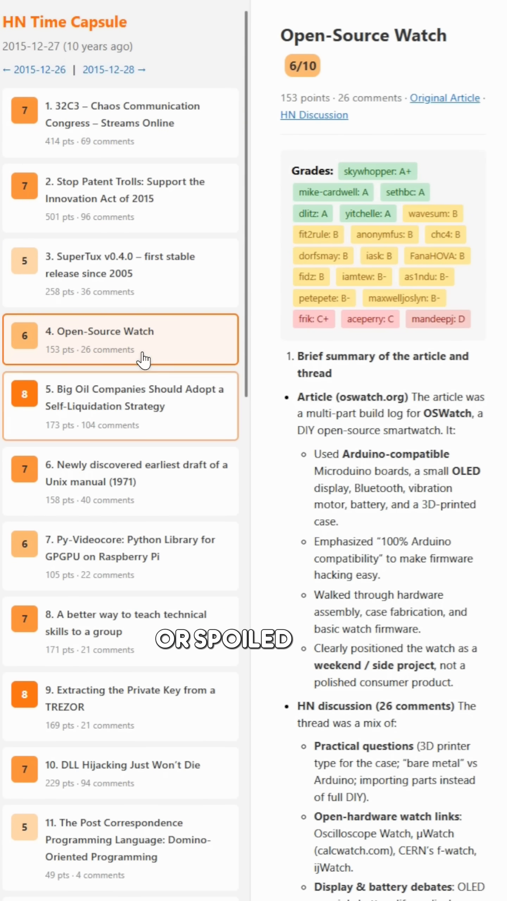
{"action": "left_click", "coordinate": [120, 632]}
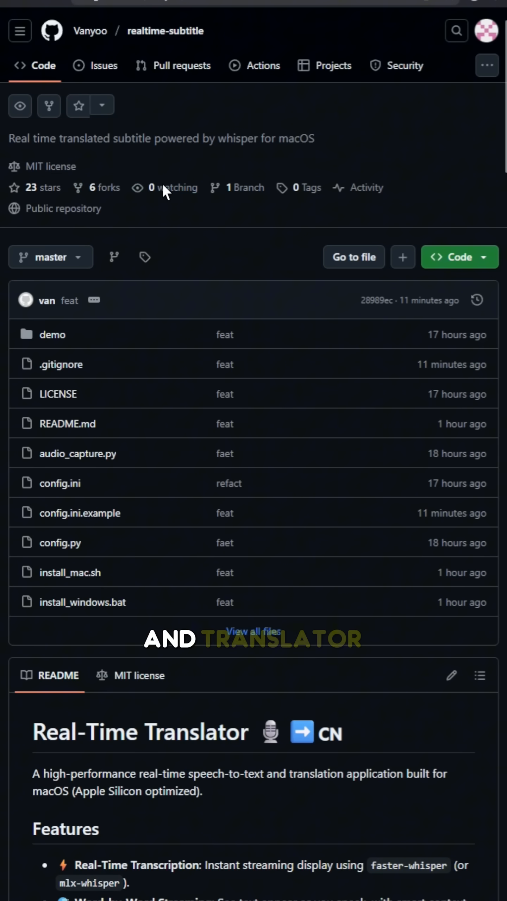
- Scroll the realtime-subtitle README down through the Features list and Demo video
{"action": "scroll", "scroll_direction": "down", "scroll_amount": 3}
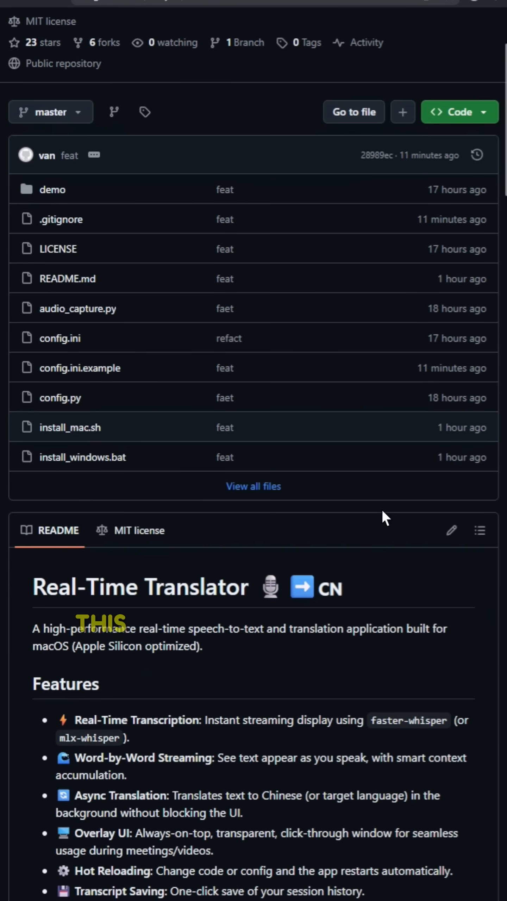
{"action": "scroll", "scroll_direction": "down", "scroll_amount": 3}
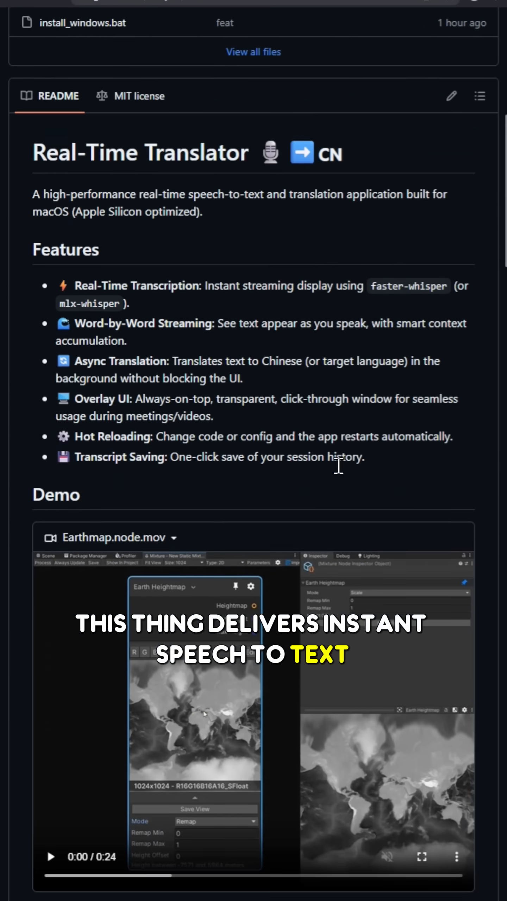
{"action": "scroll", "scroll_direction": "down", "scroll_amount": 3}
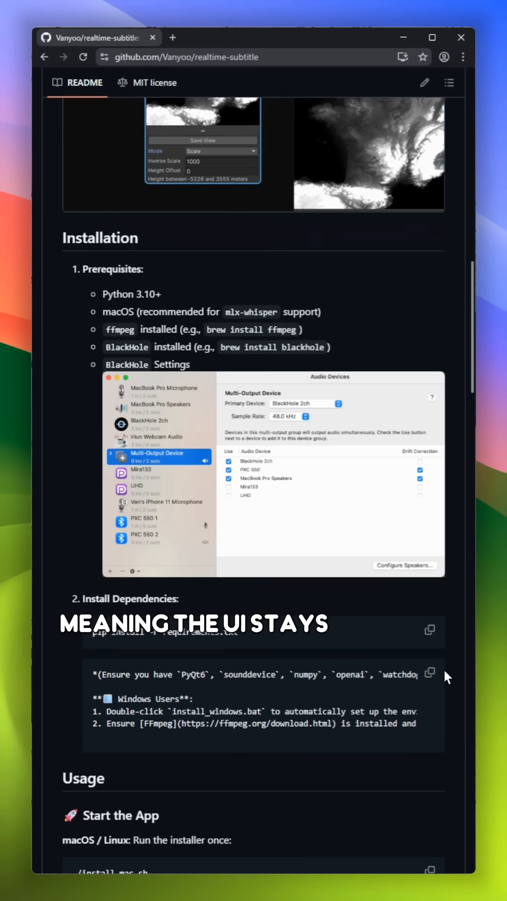
{"action": "scroll", "scroll_direction": "down", "scroll_amount": 3}
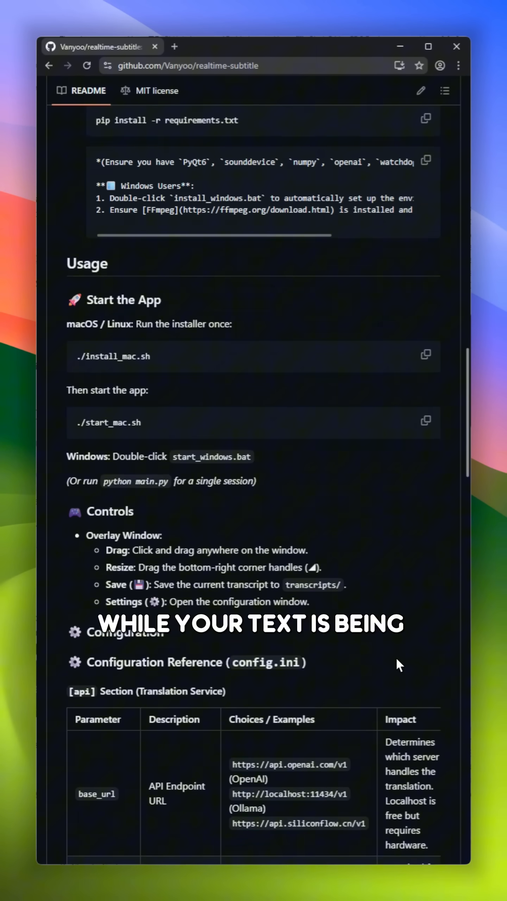
{"action": "scroll", "scroll_direction": "down", "scroll_amount": 3}
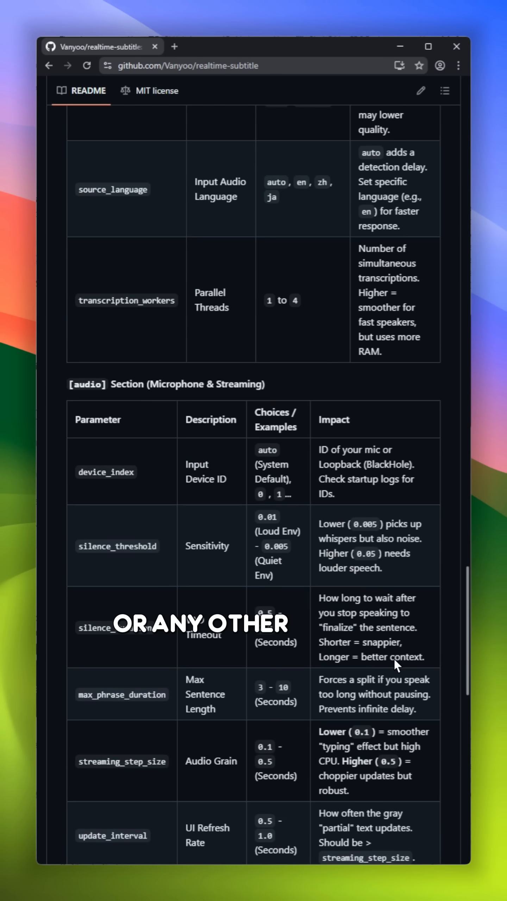